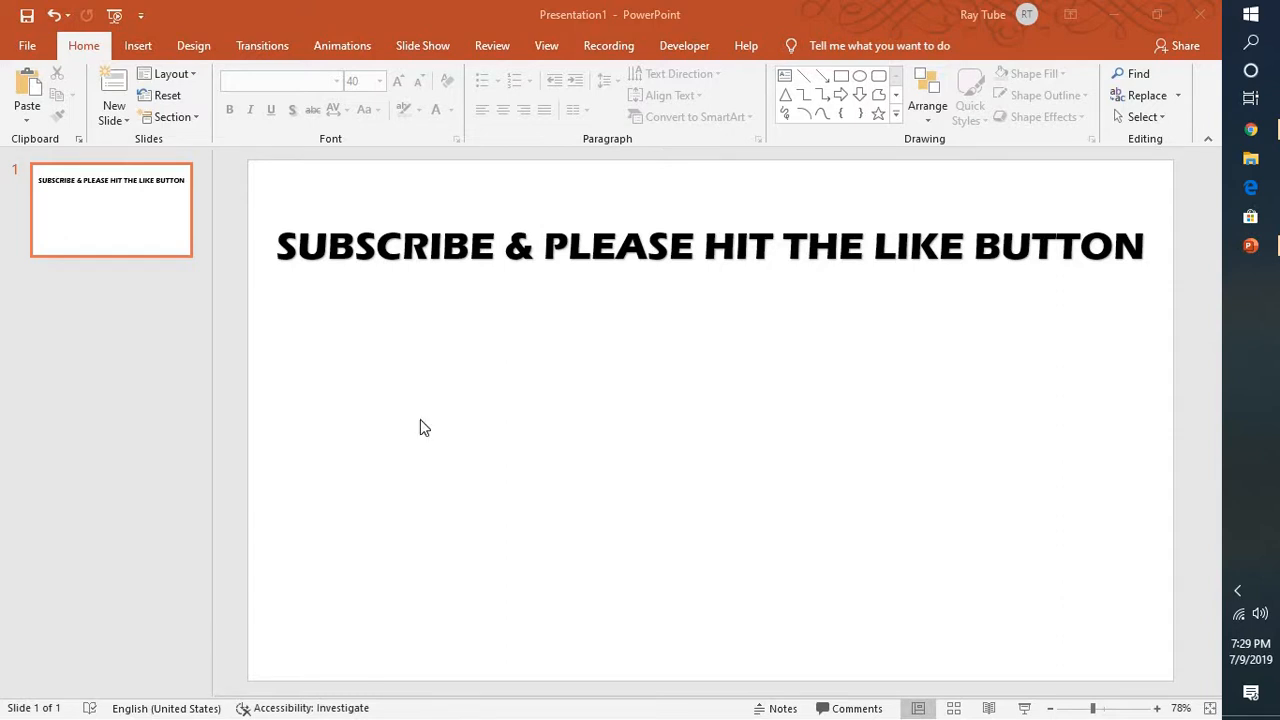
pyautogui.moveTo(870, 262)
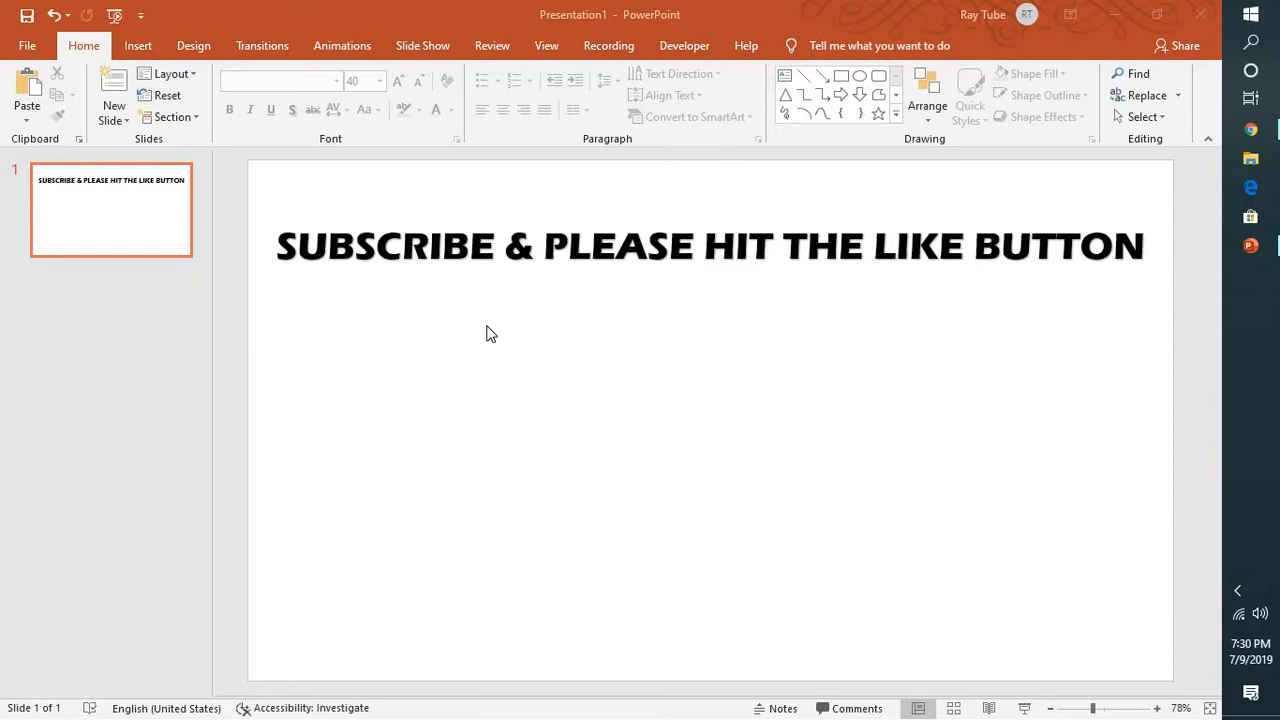
# Switch to Chrome to copy the URL of the YouTube video on inserting video in PowerPoint.
pyautogui.click(1250, 130)
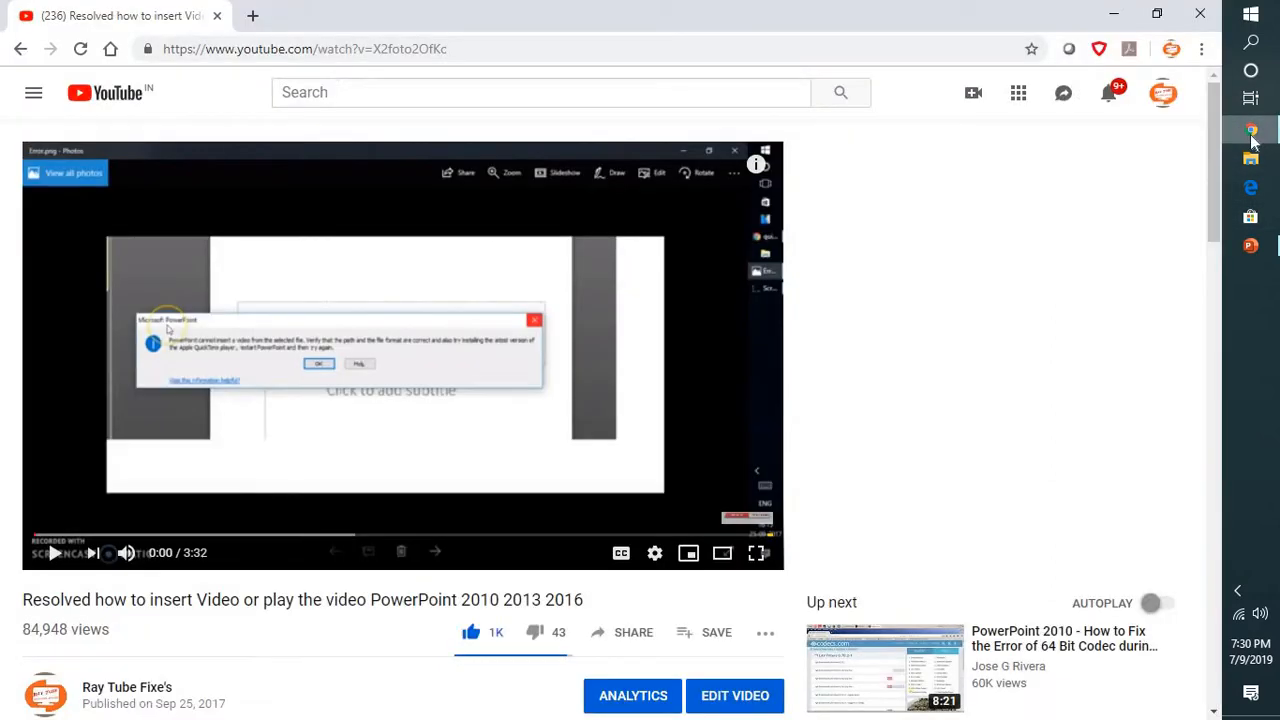
pyautogui.moveTo(318, 334)
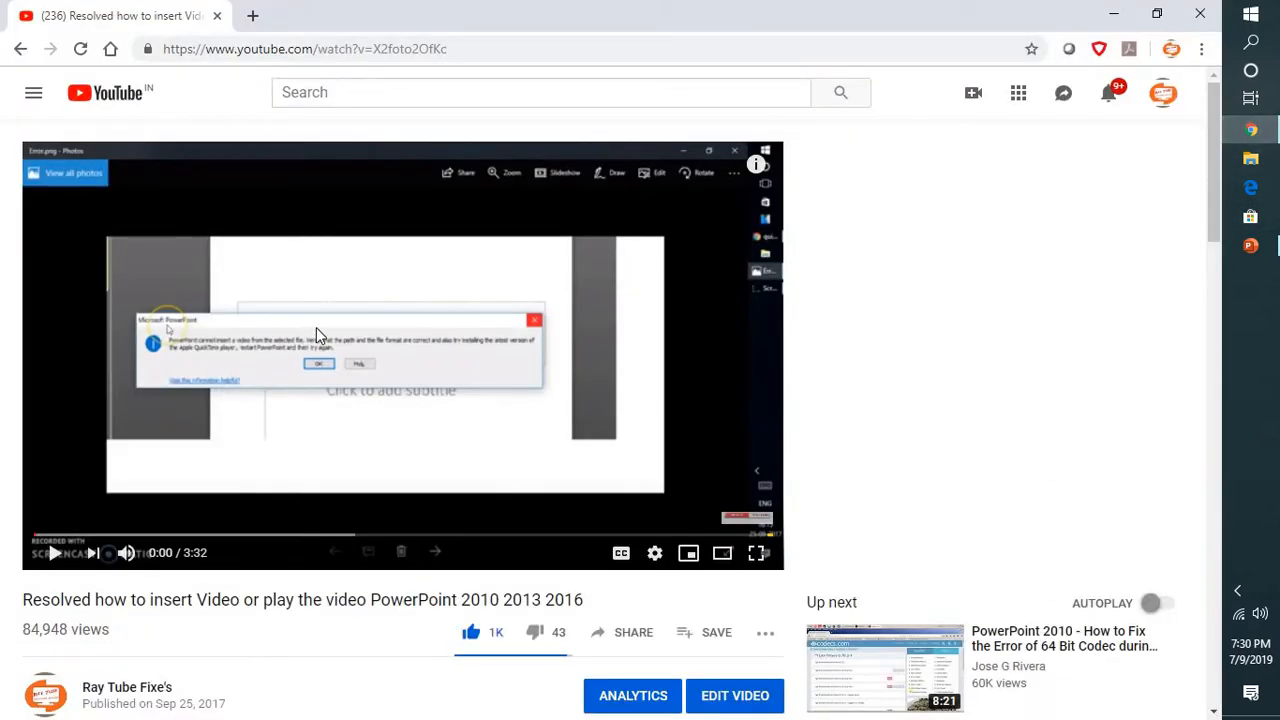
pyautogui.moveTo(143, 446)
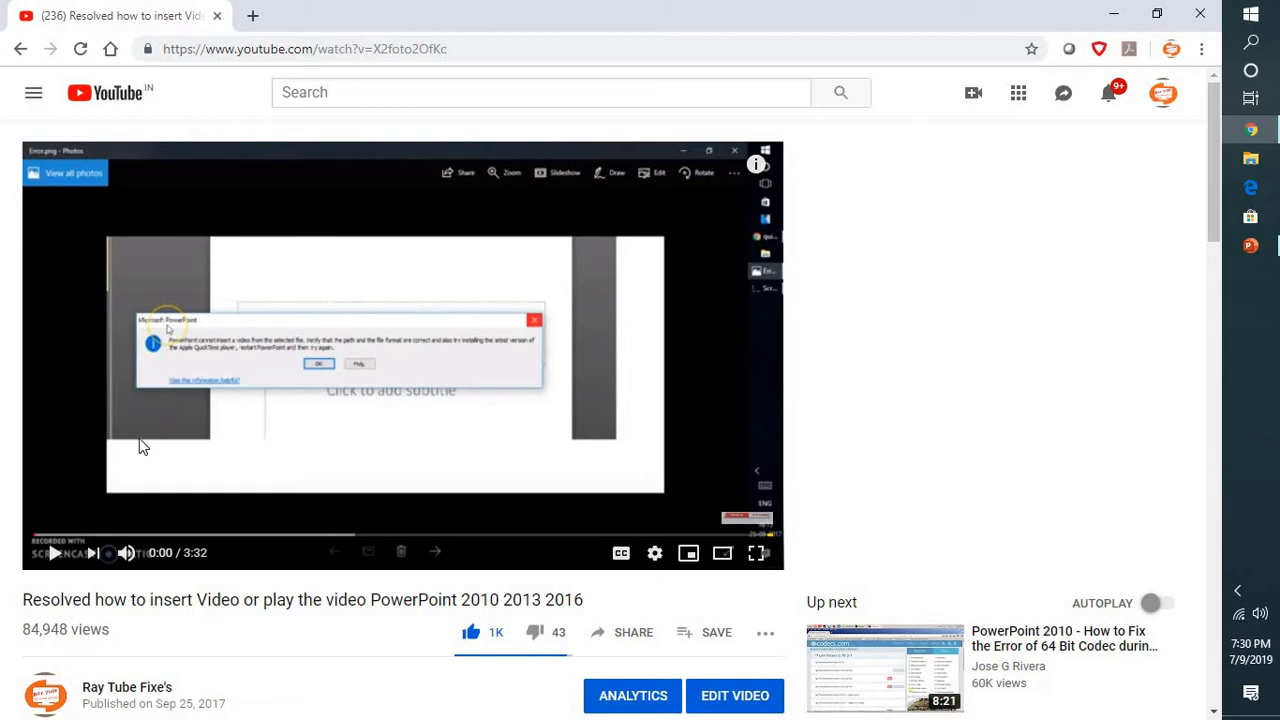
pyautogui.moveTo(238, 367)
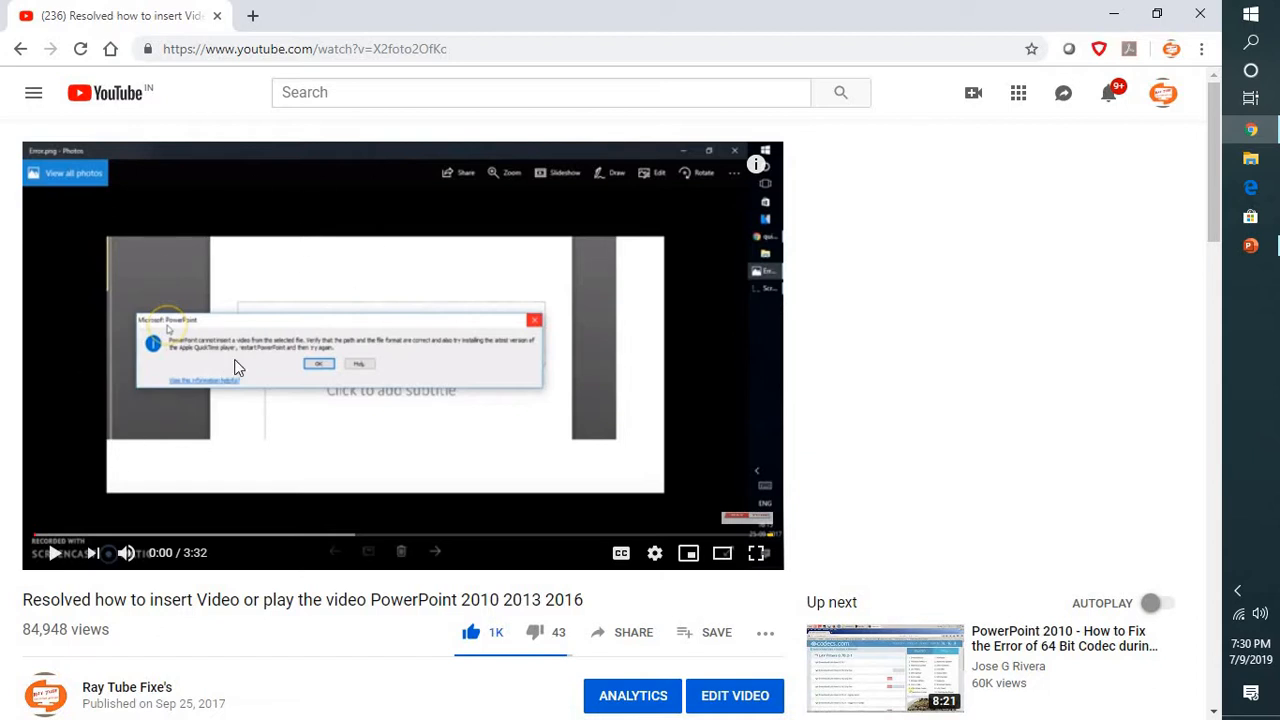
pyautogui.moveTo(306, 251)
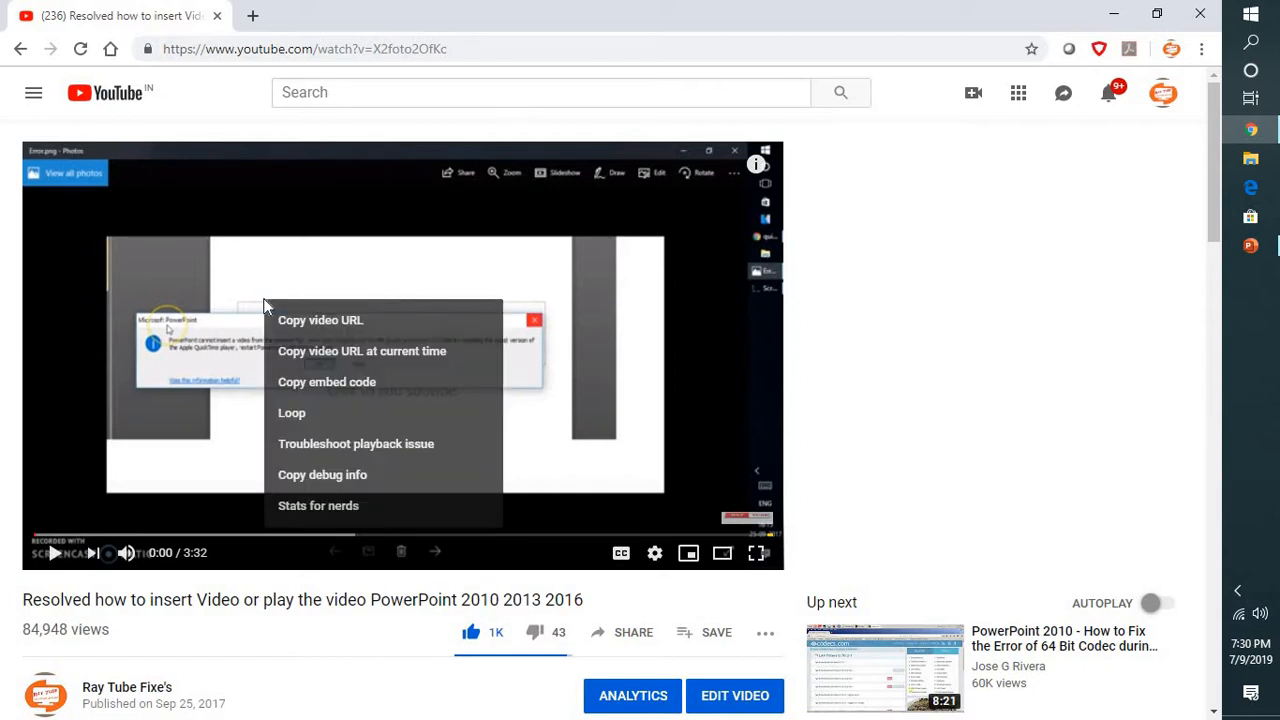
pyautogui.moveTo(305, 325)
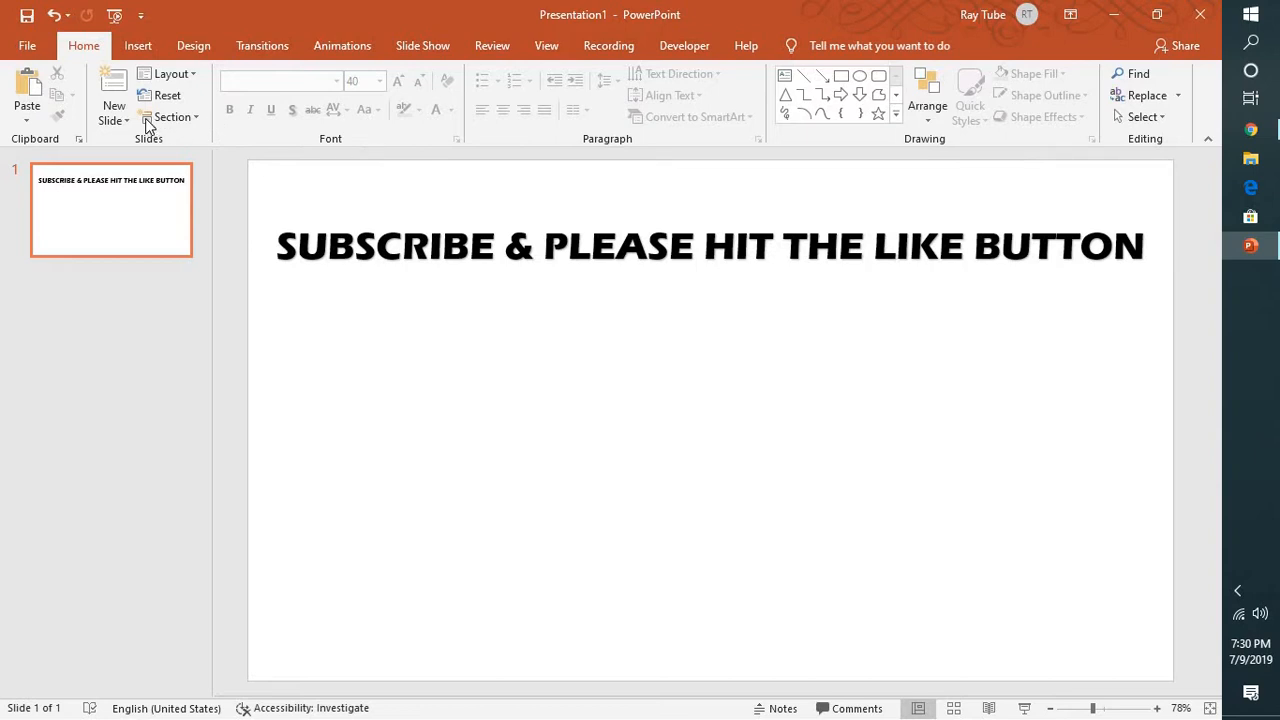
# Open Insert > Video > Online Video to add the copied YouTube link.
pyautogui.click(137, 45)
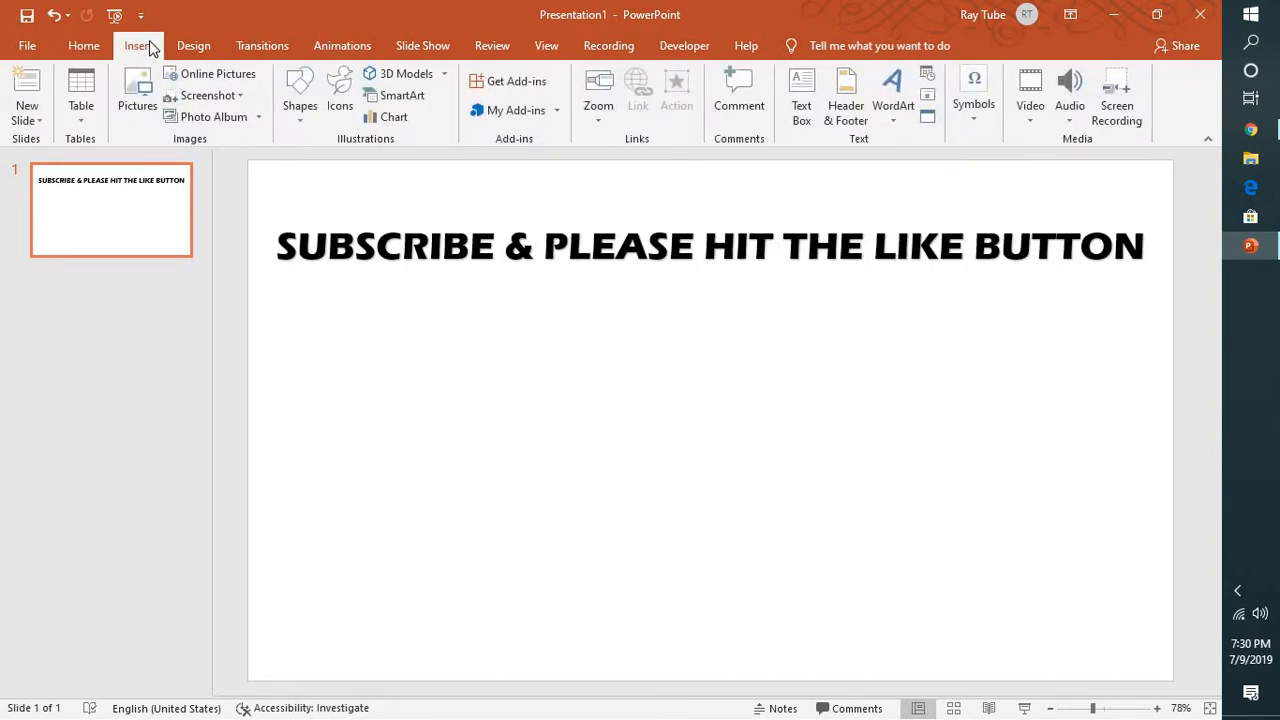
pyautogui.moveTo(1030, 95)
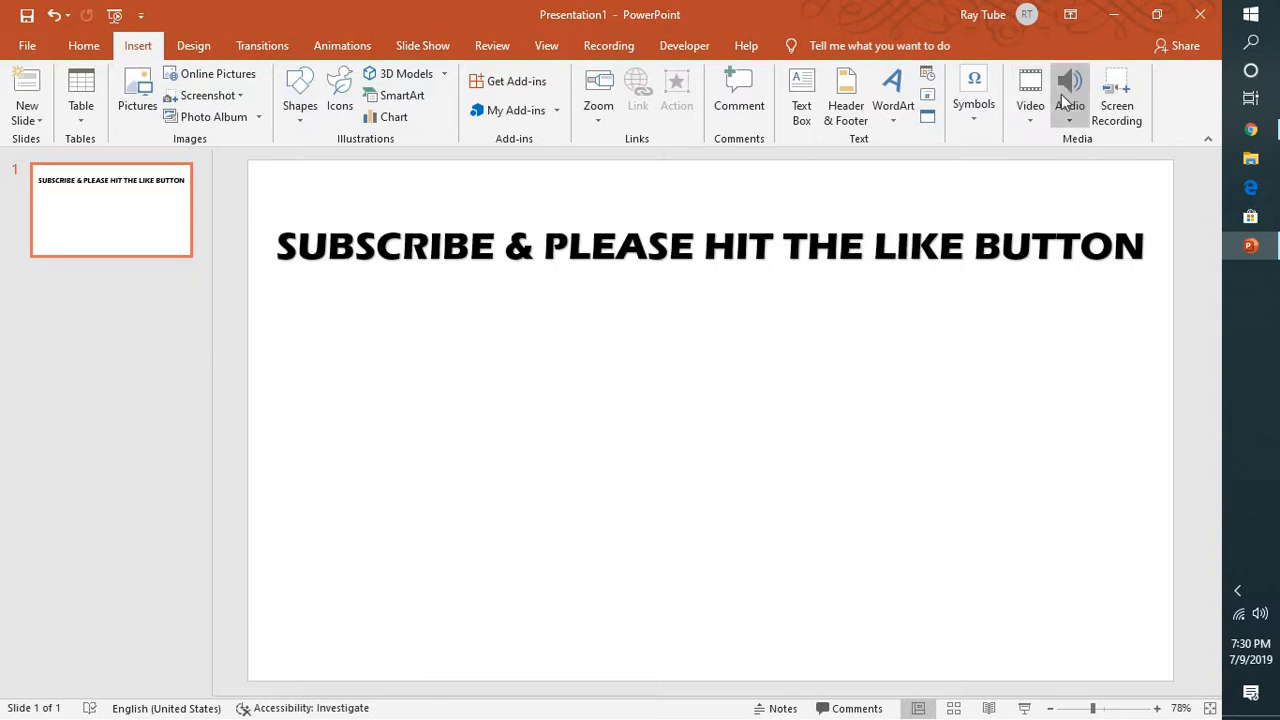
pyautogui.click(1030, 95)
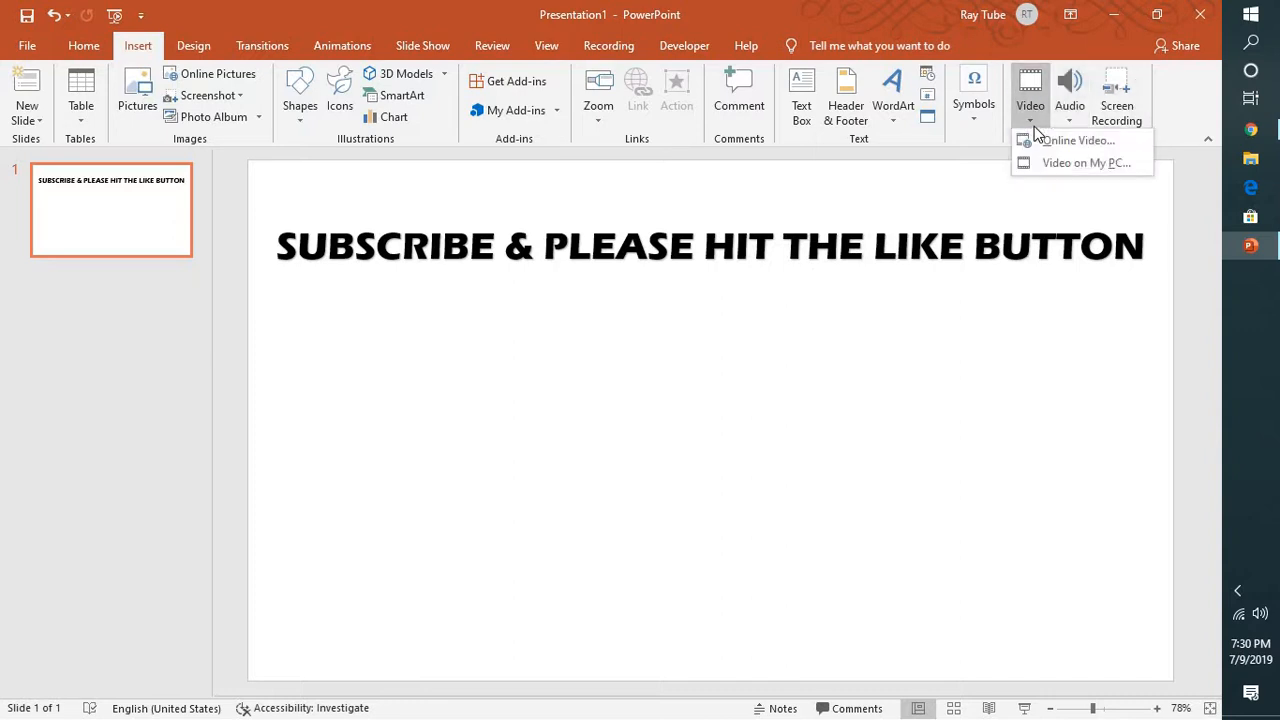
pyautogui.moveTo(1076, 140)
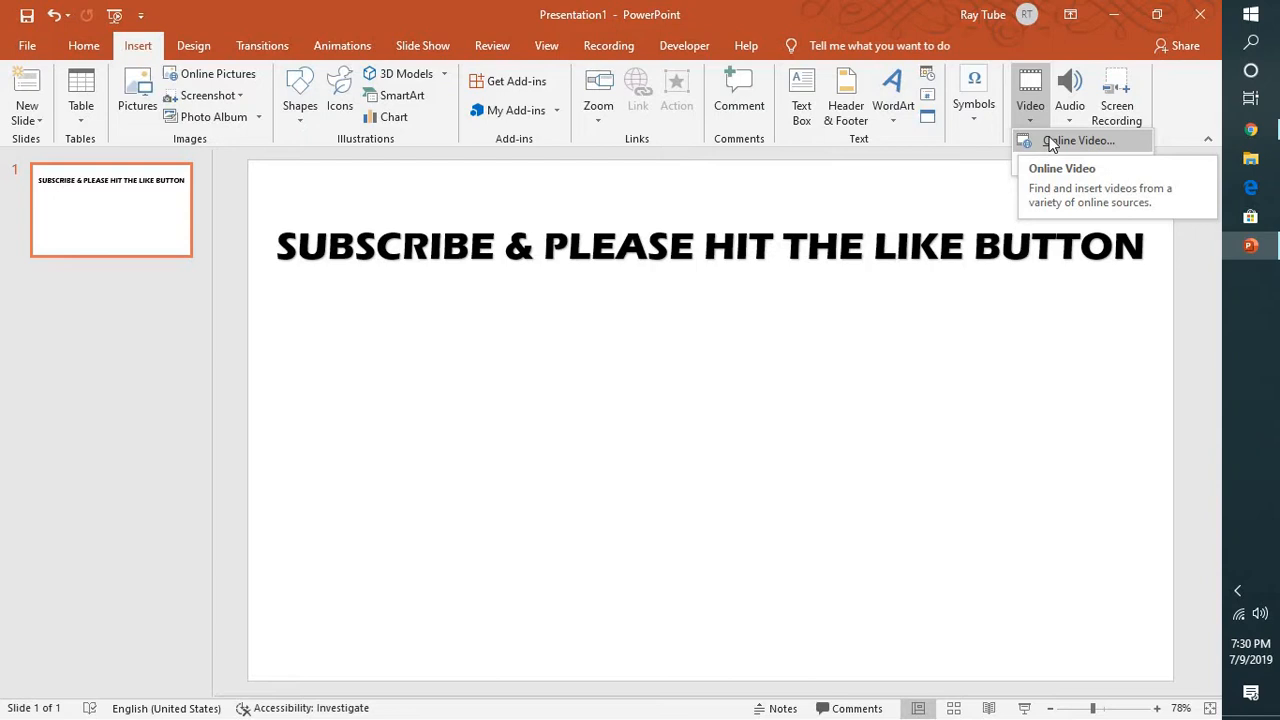
pyautogui.click(1078, 140)
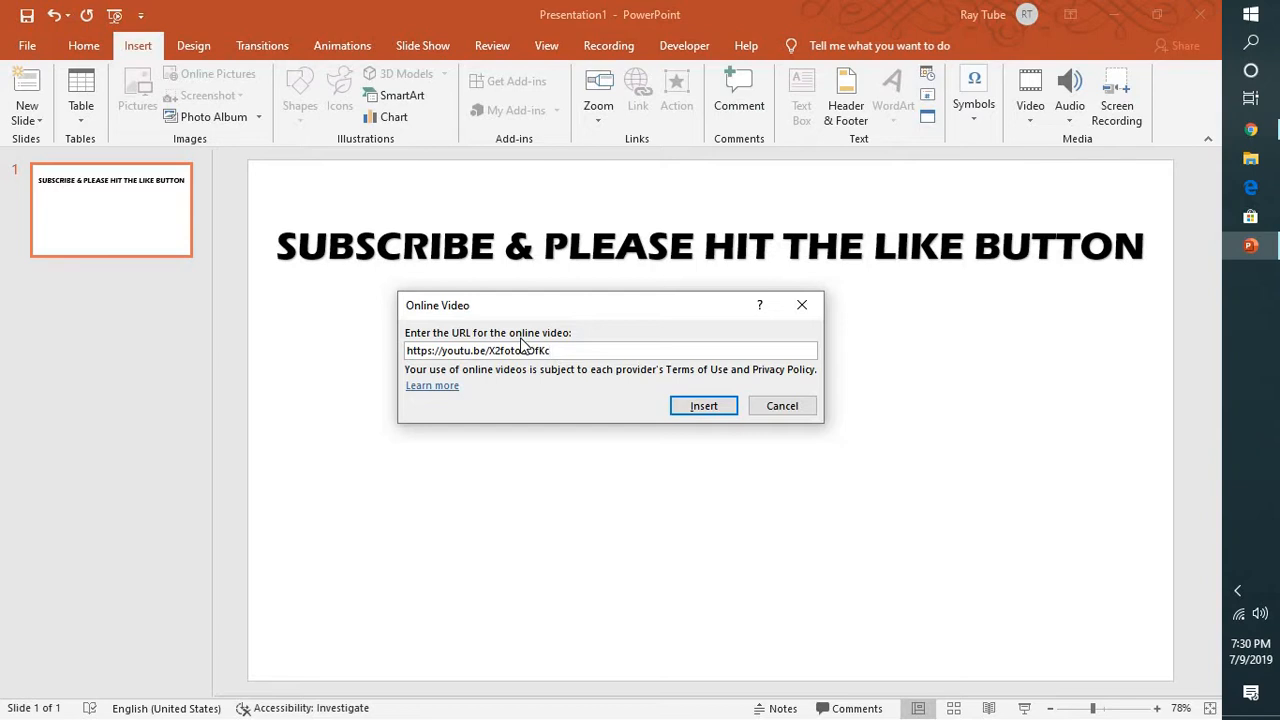
# Insert the YouTube video from the Online Video dialog, placing it below the title.
pyautogui.click(704, 405)
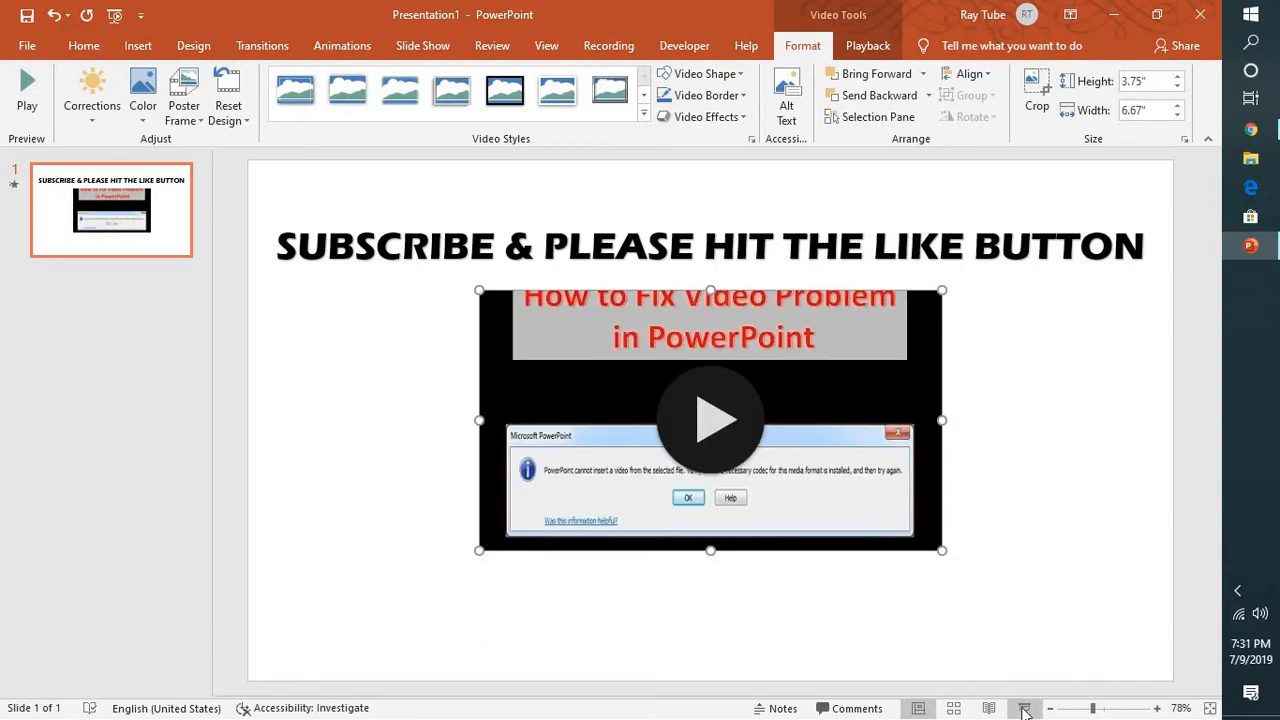
pyautogui.click(1025, 708)
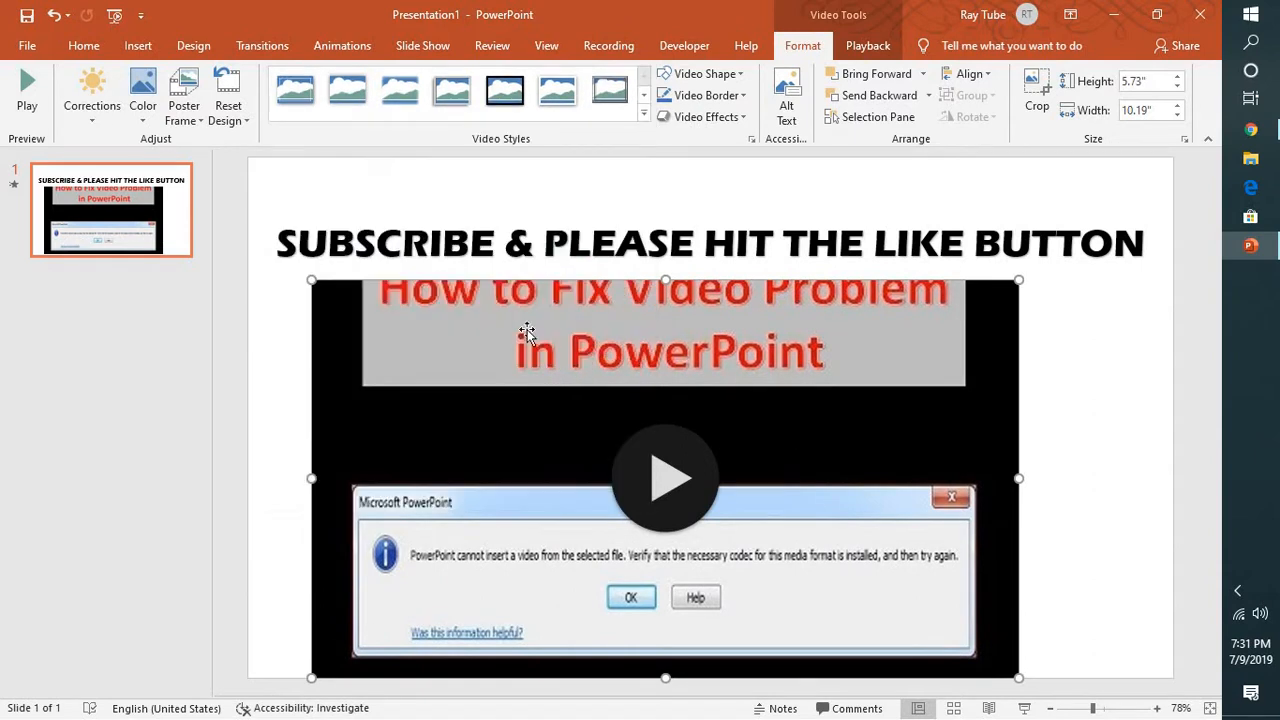
# Apply the rotated white-frame Video Style with shadow and reposition the video under the title.
pyautogui.click(644, 113)
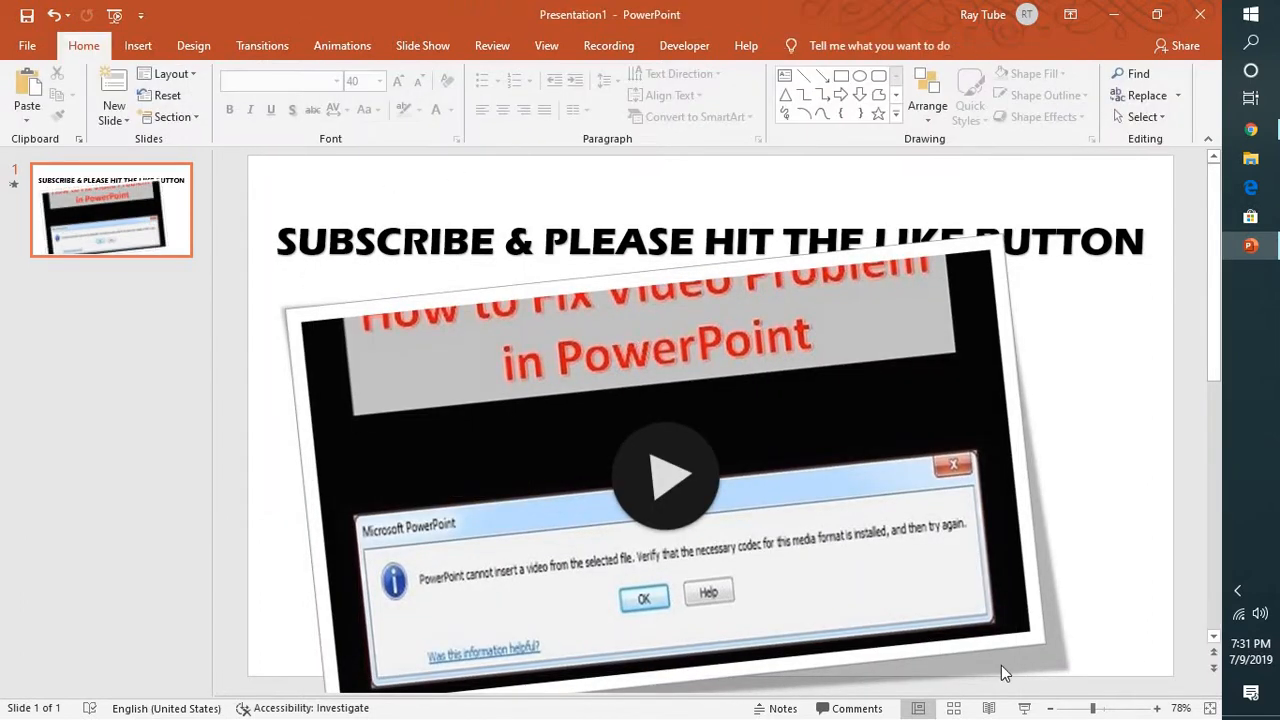
pyautogui.moveTo(683, 498)
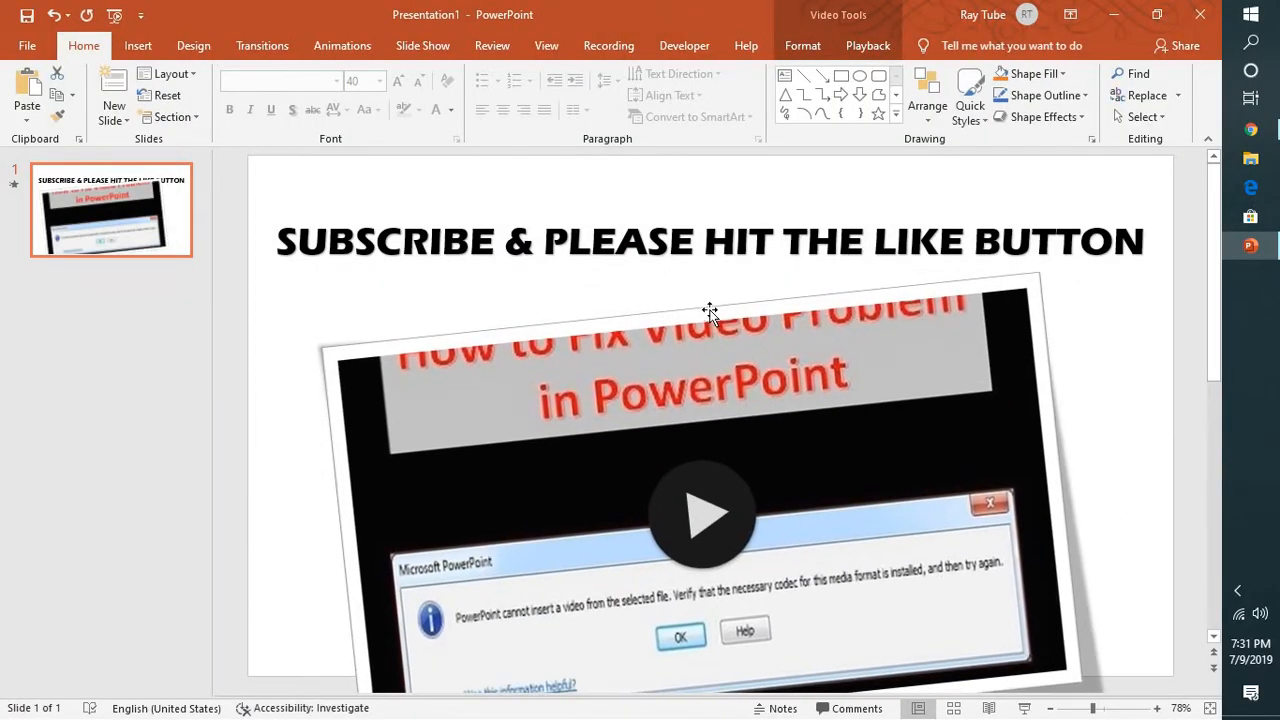
pyautogui.click(710, 315)
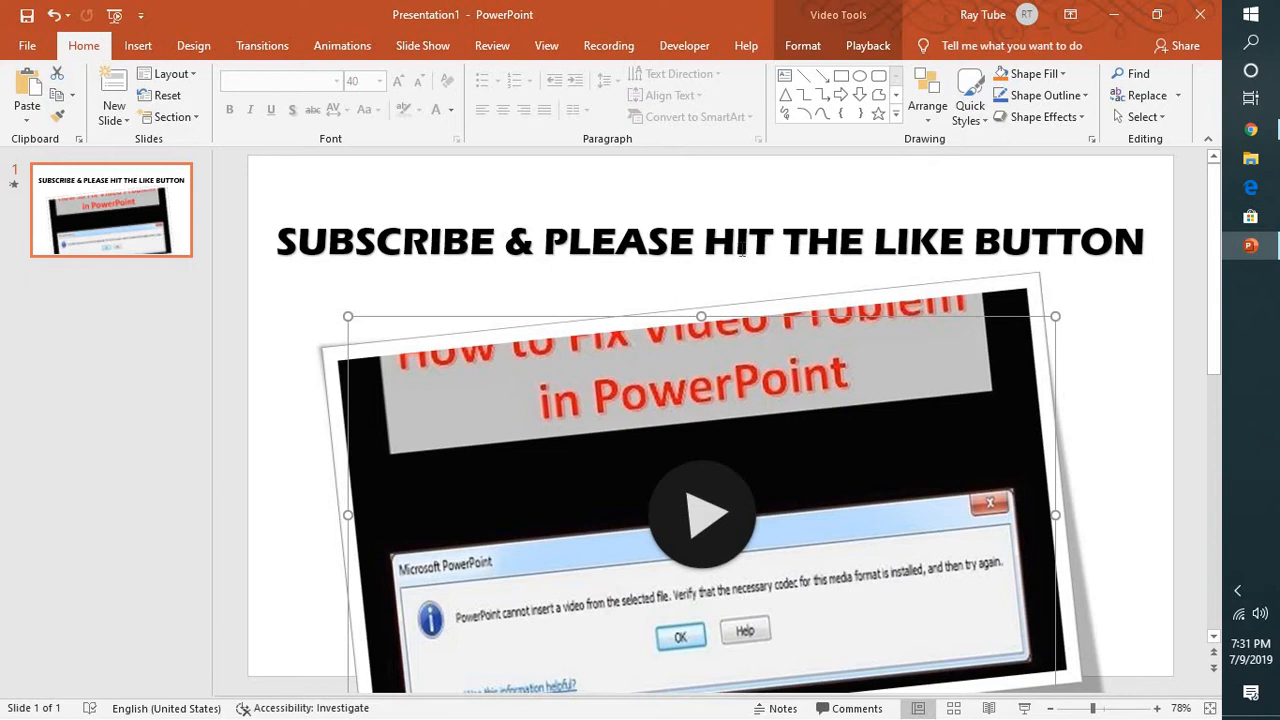